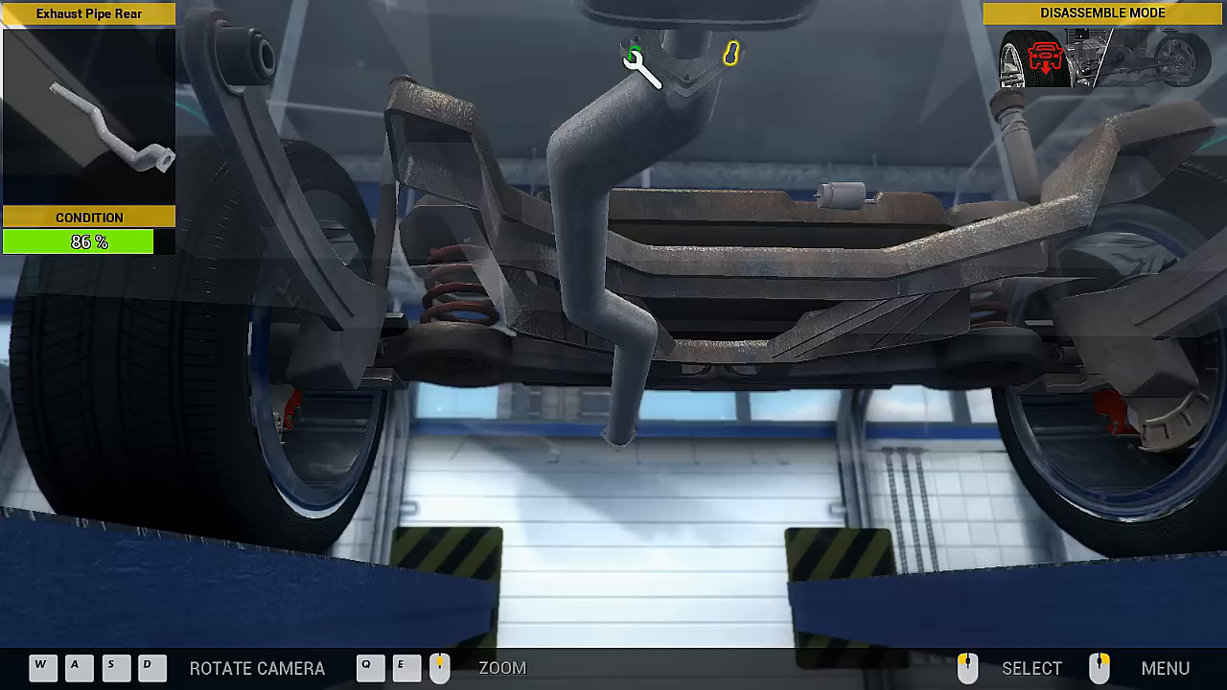
# Unbolt the rear exhaust pipe, middle exhaust pipe and catalytic converter.
pyautogui.click(638, 72)
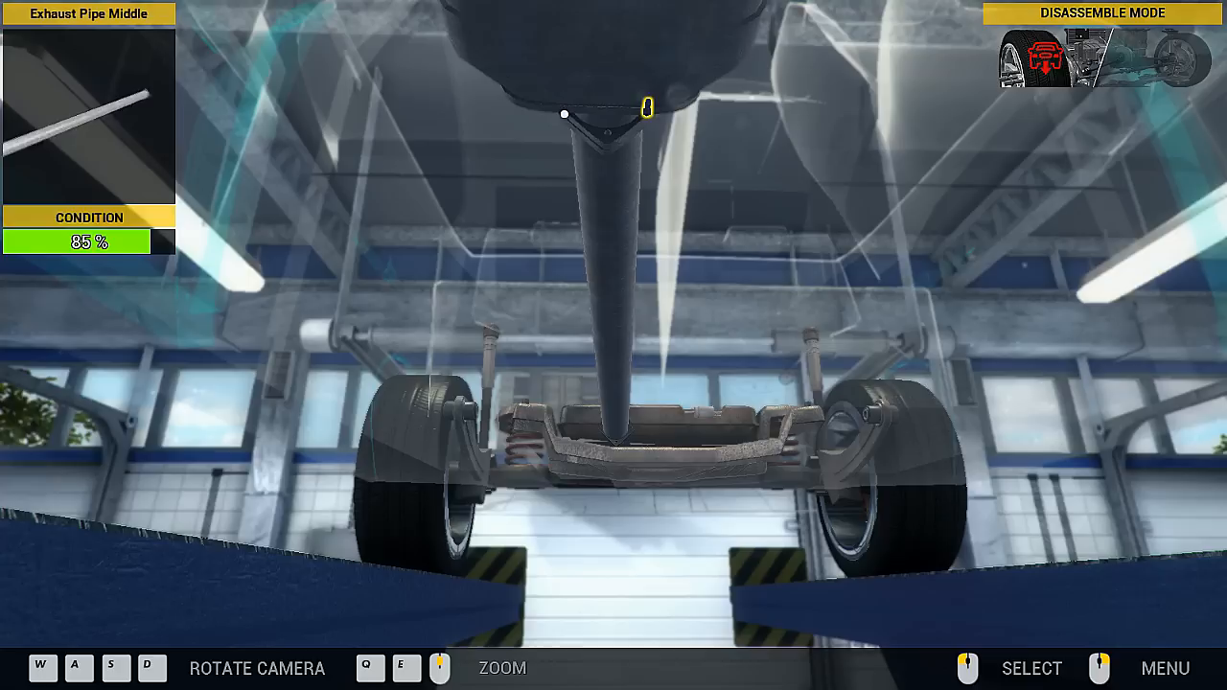
pyautogui.click(648, 105)
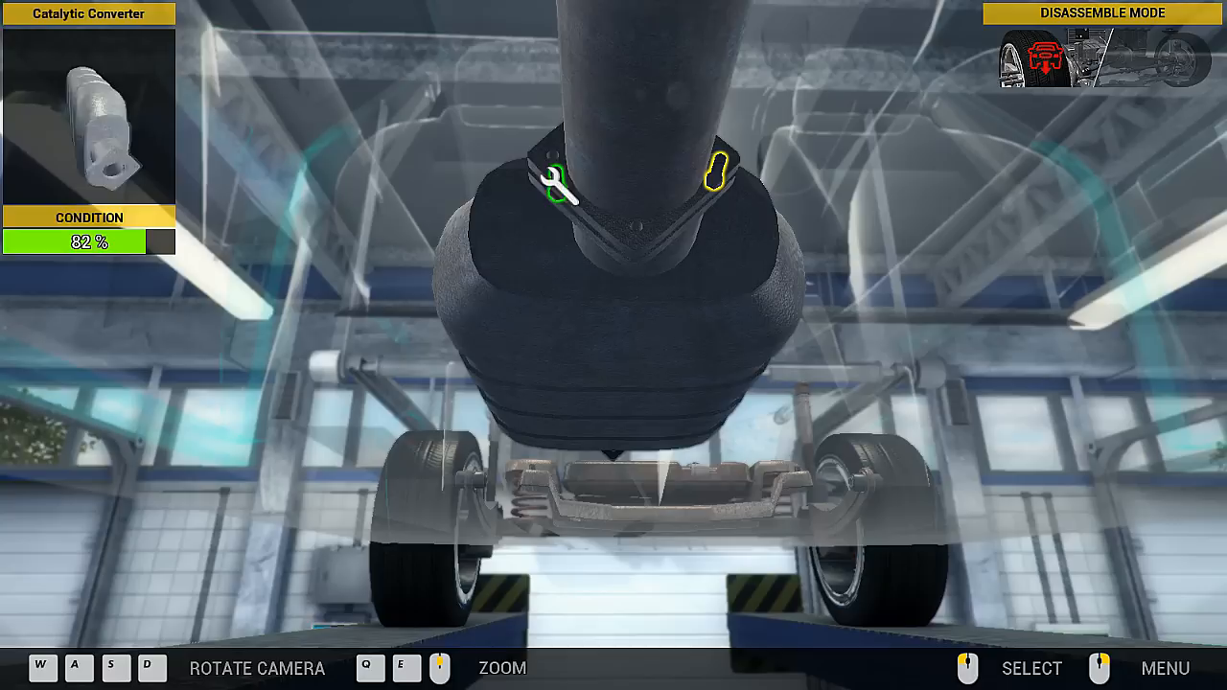
pyautogui.click(565, 184)
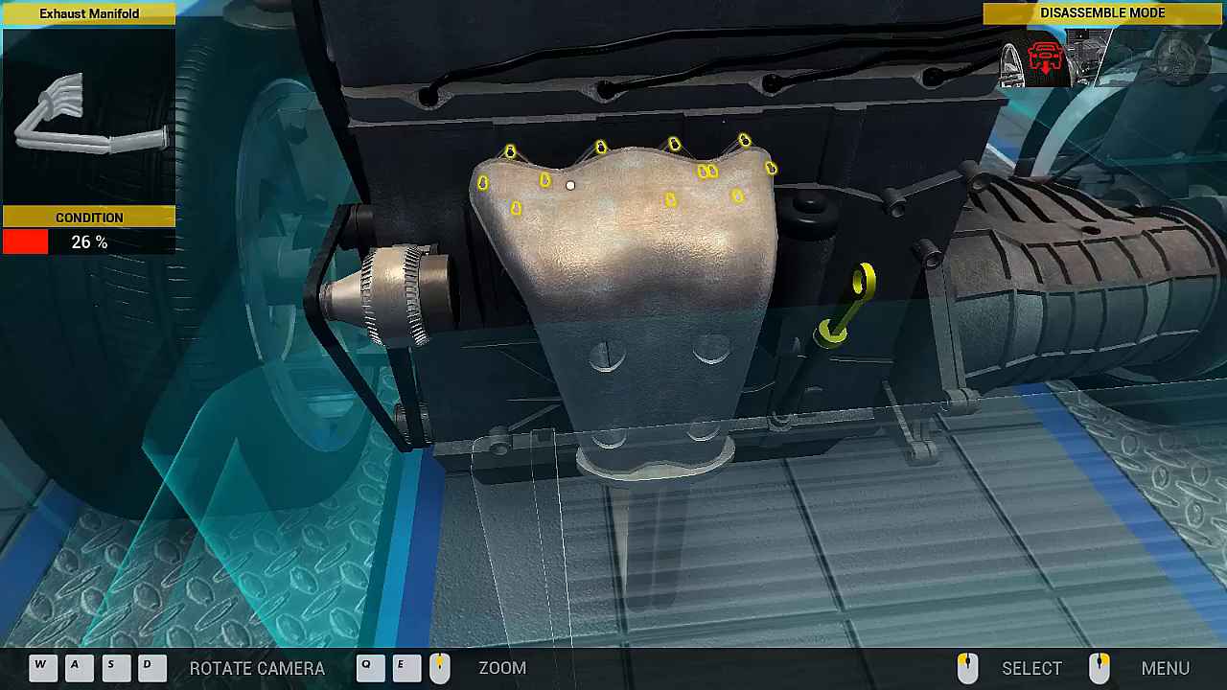
# Unscrew a bolt holding the worn exhaust manifold to the engine.
pyautogui.click(516, 189)
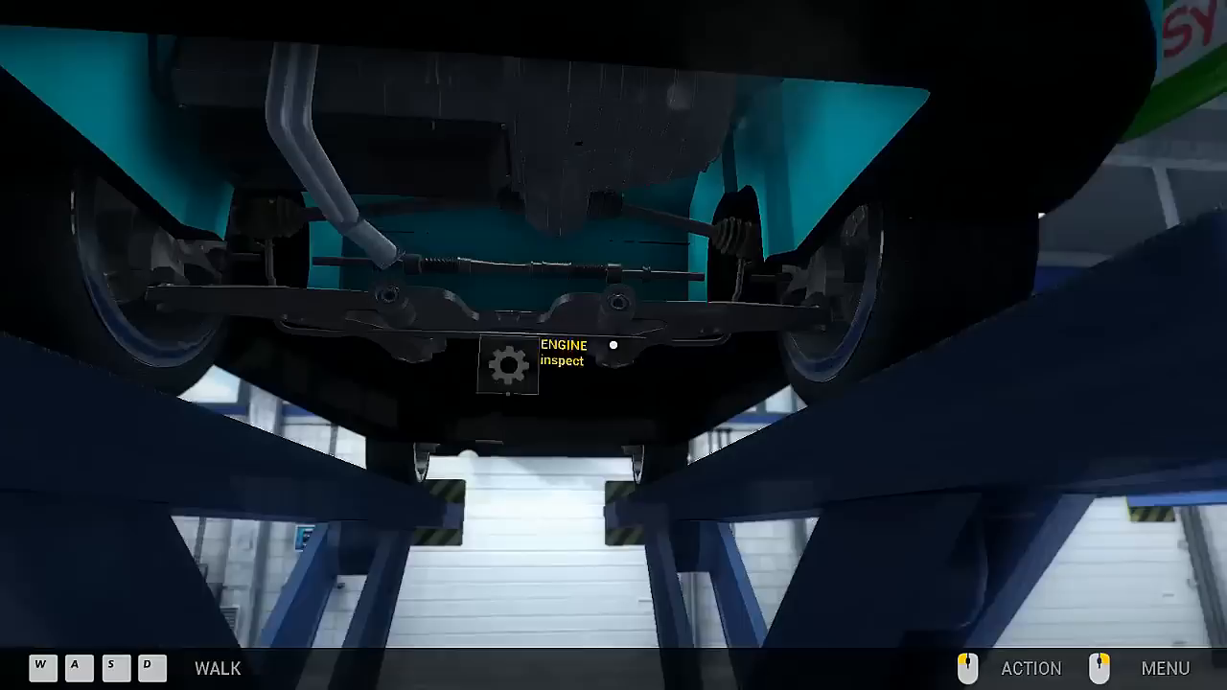
# Work on the engine from below and bolt the catalytic converter back in.
pyautogui.click(501, 362)
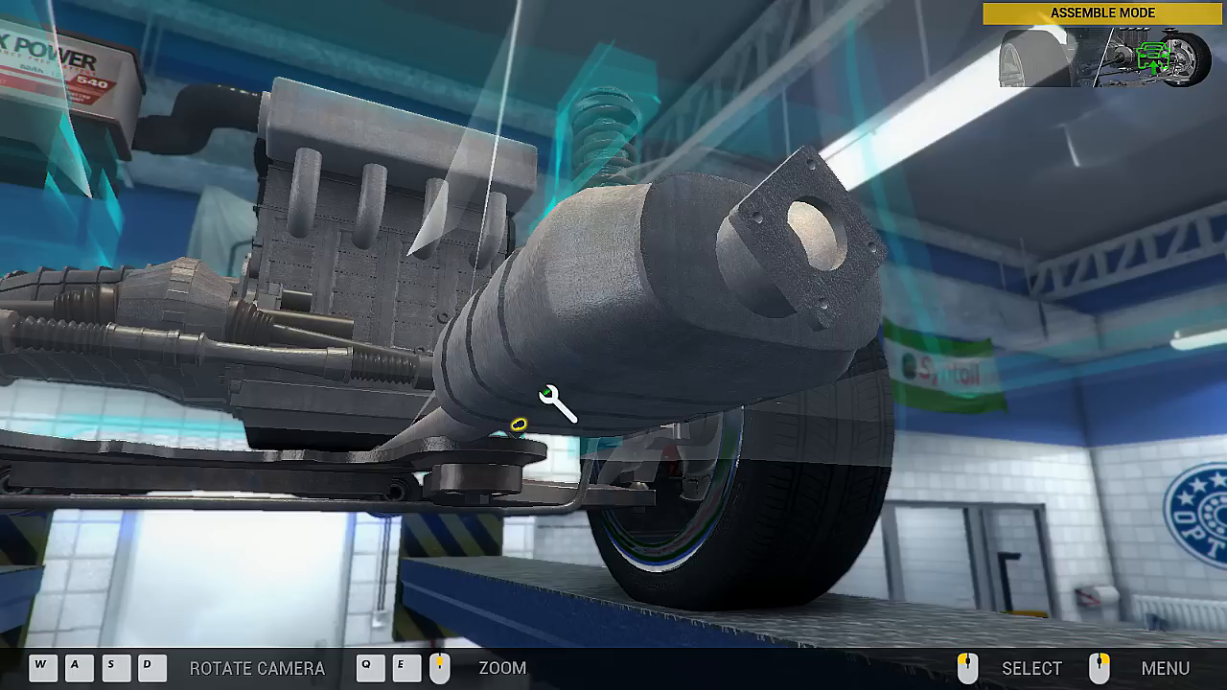
pyautogui.click(556, 403)
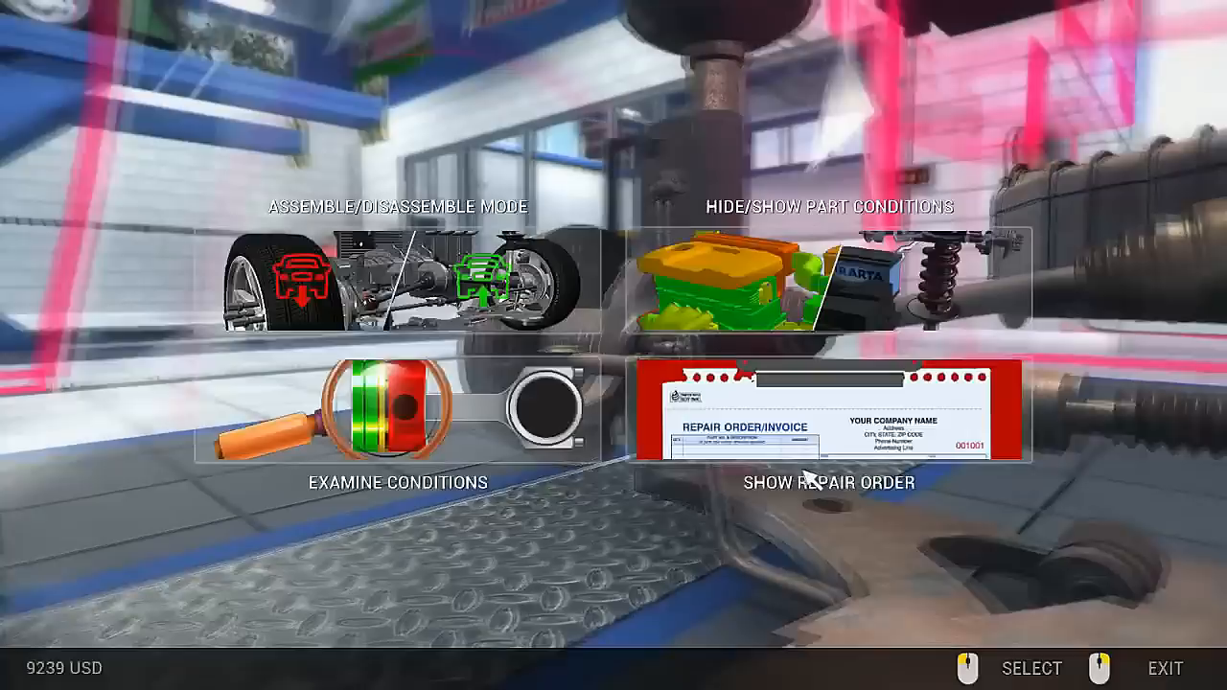
# Switch from assemble mode back to disassemble mode.
pyautogui.click(375, 422)
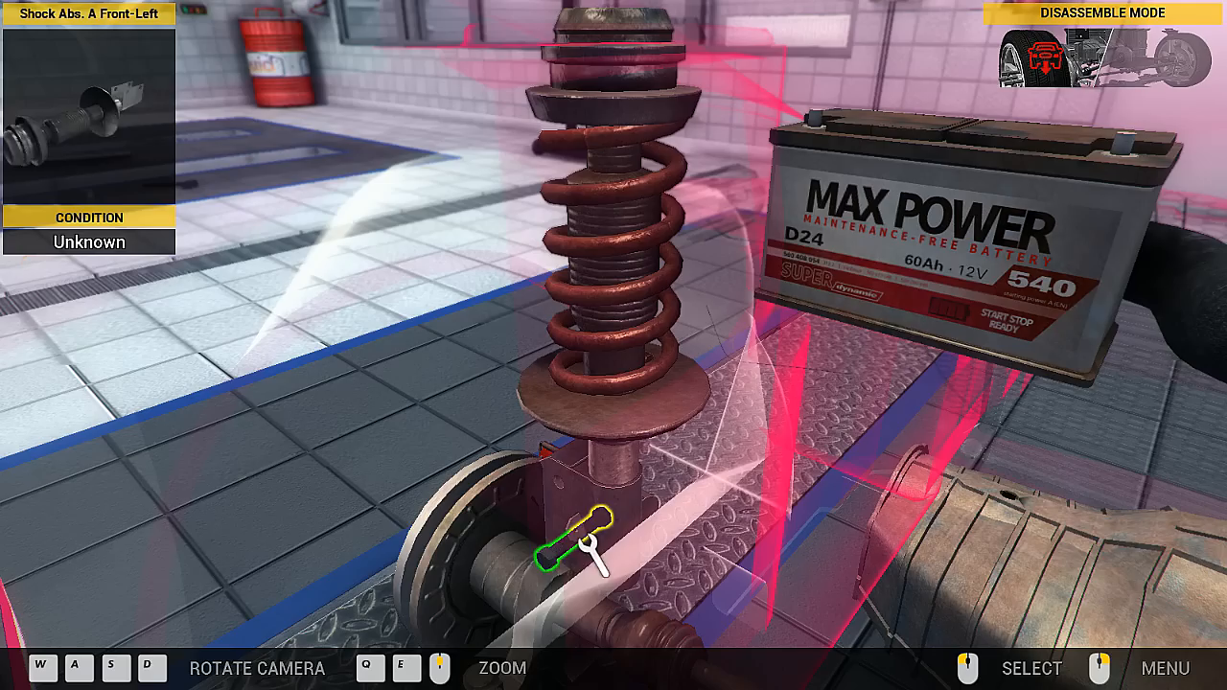
# Unbolt the front-left shock absorber.
pyautogui.click(604, 561)
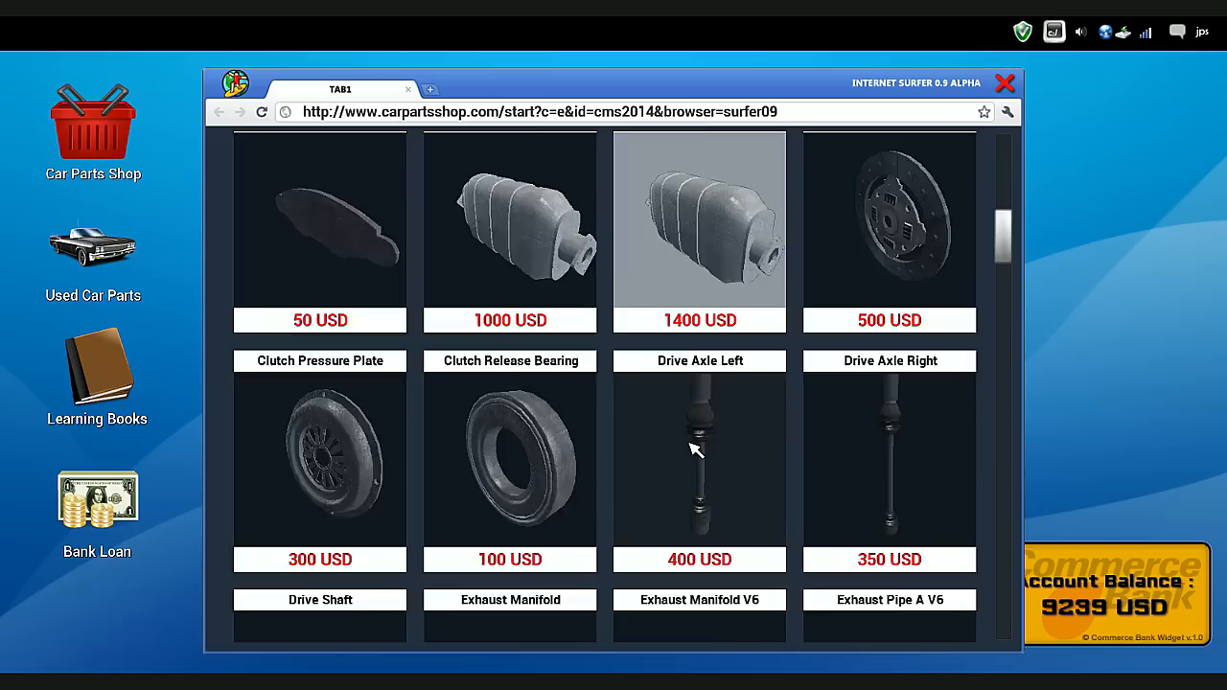
pyautogui.scroll(-3)
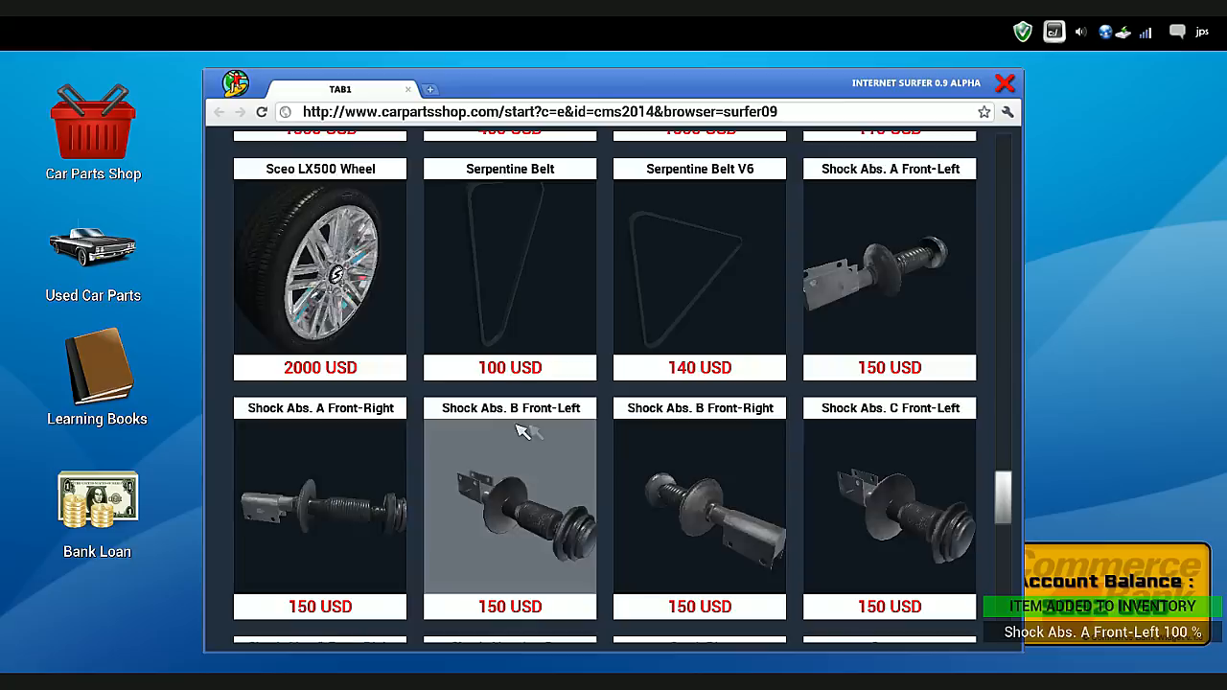
# Find Suspension Spring Front in the parts shop and confirm buying it.
pyautogui.scroll(-3)
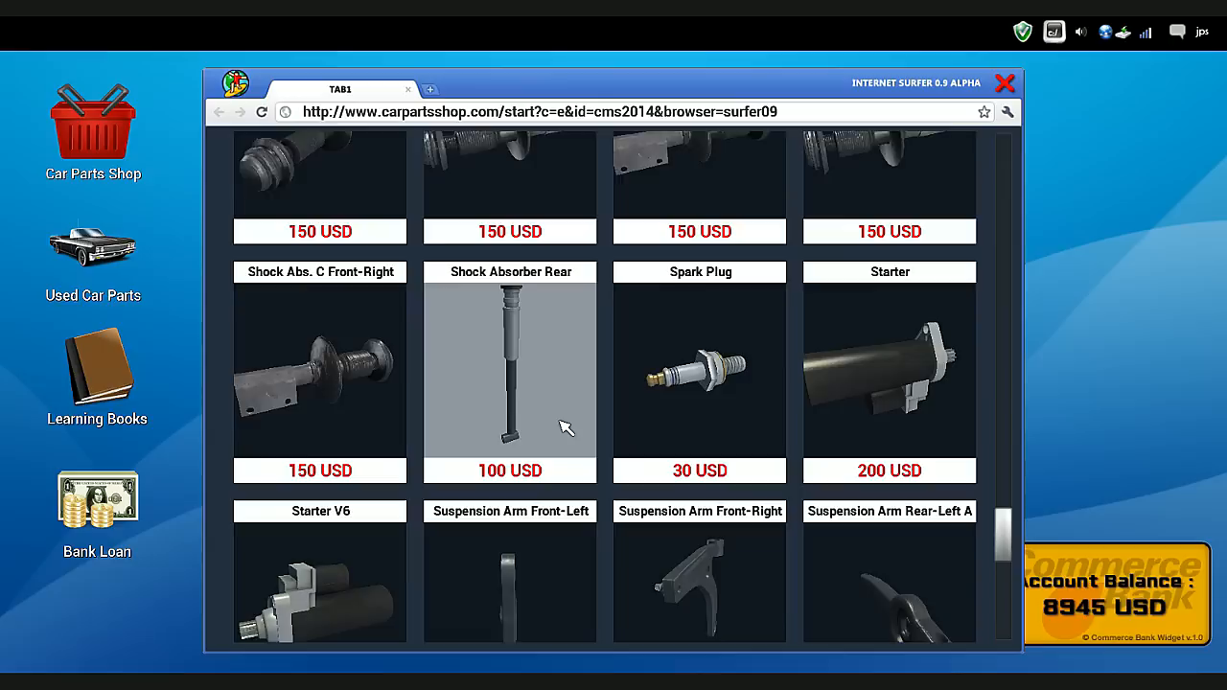
pyautogui.scroll(-3)
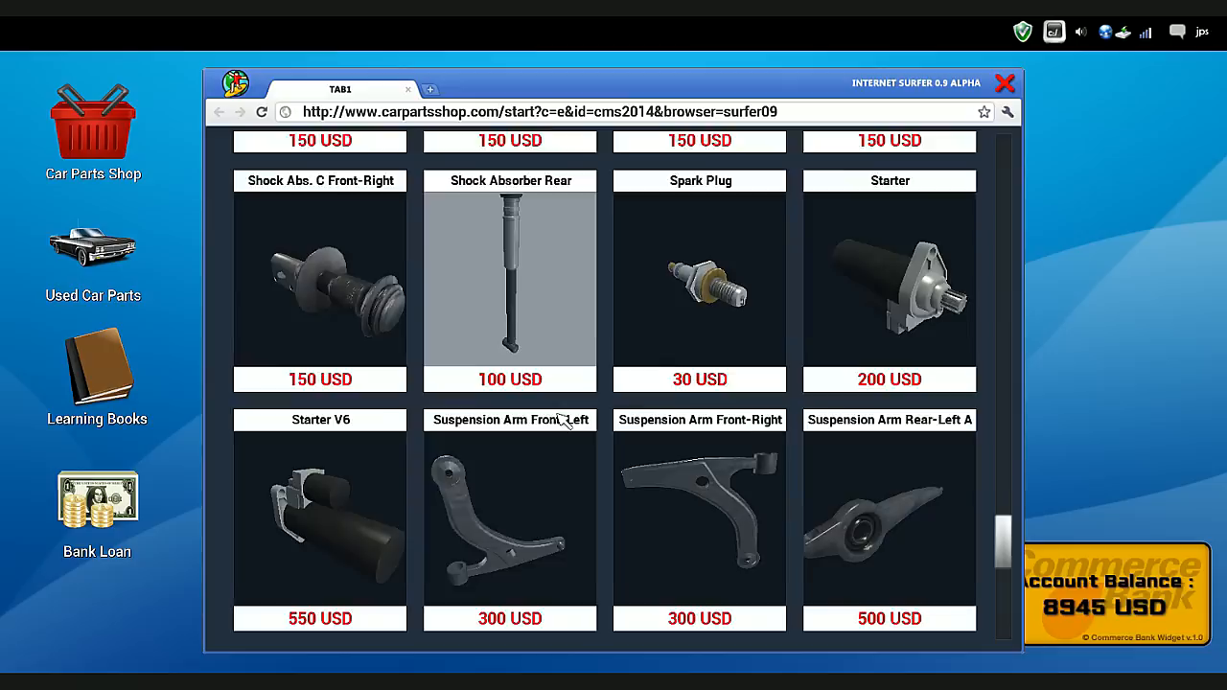
pyautogui.scroll(-3)
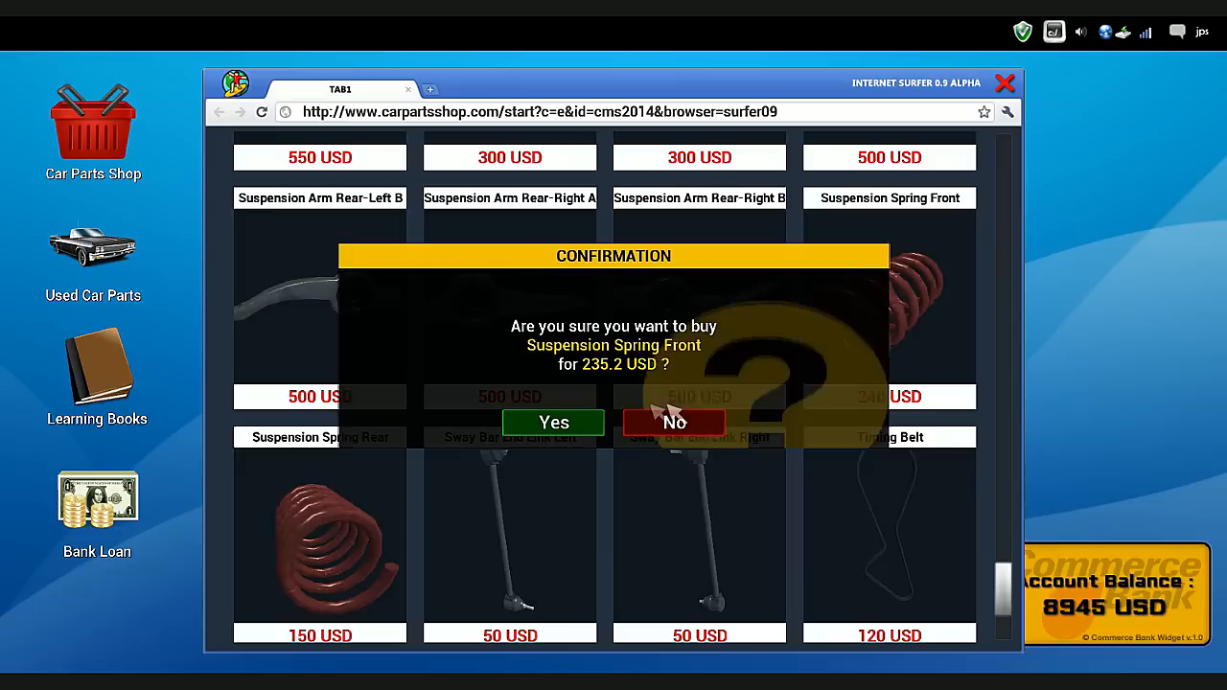
pyautogui.click(553, 422)
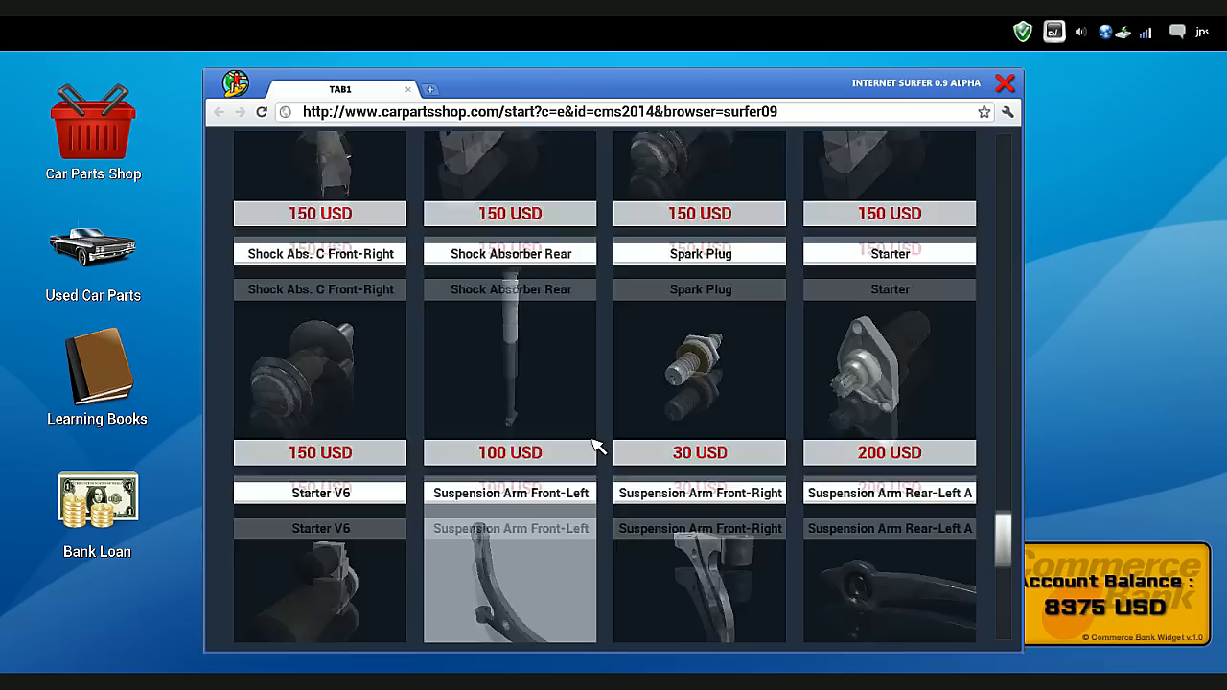
pyautogui.scroll(-3)
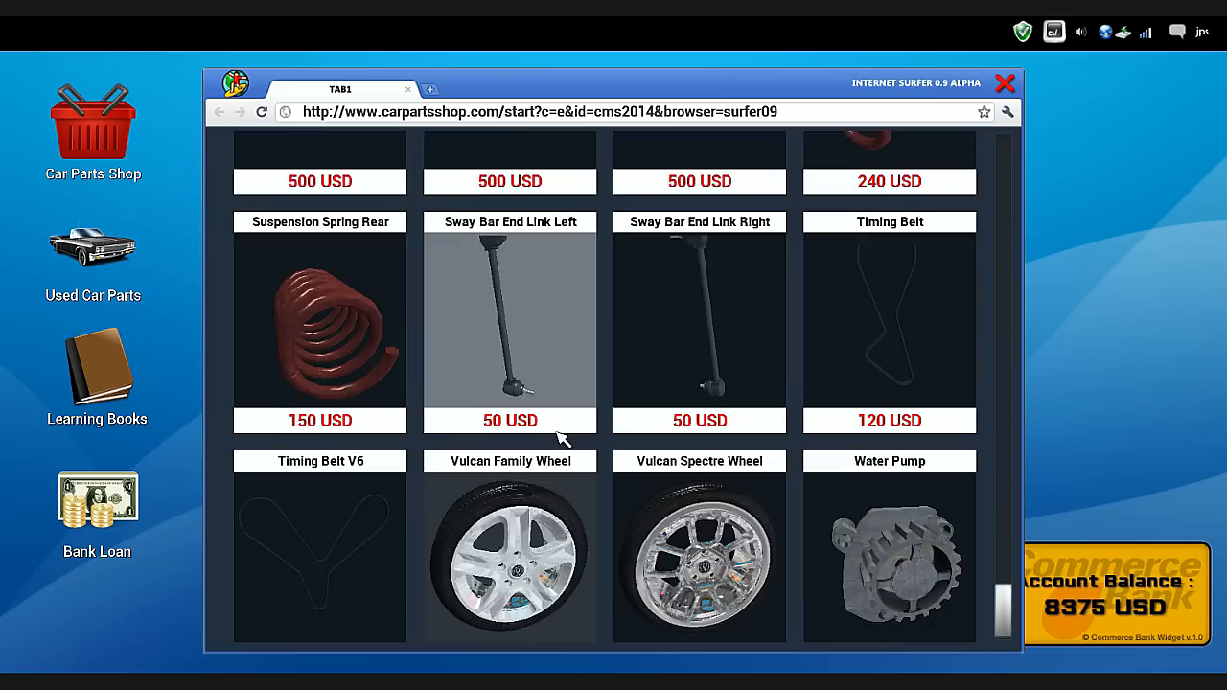
pyautogui.scroll(-3)
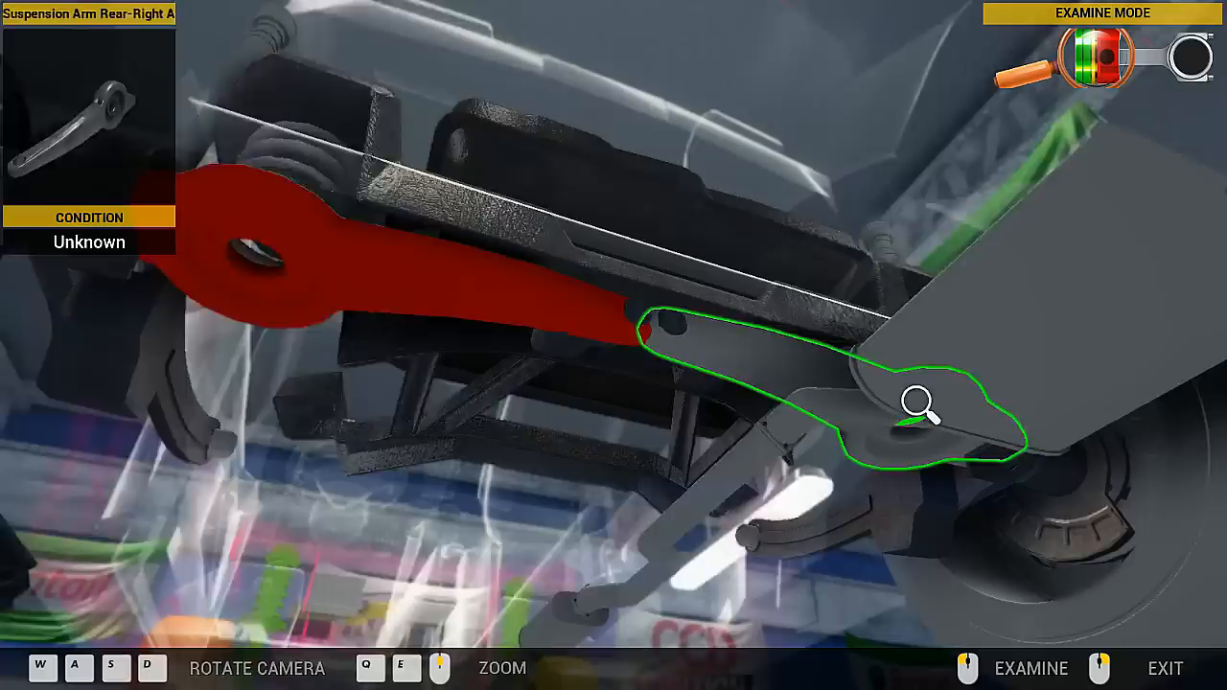
# Inspect the rear-right suspension arm's condition.
pyautogui.click(921, 403)
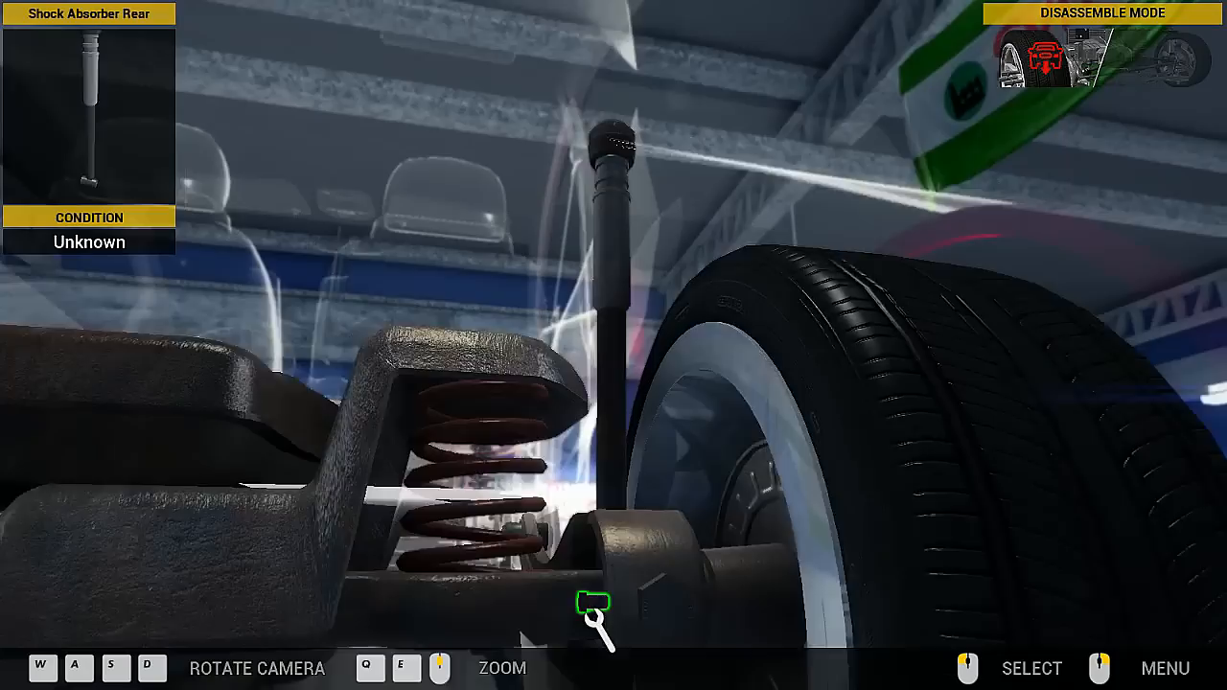
# Unbolt the rear shock absorber and the rear muffler.
pyautogui.click(595, 602)
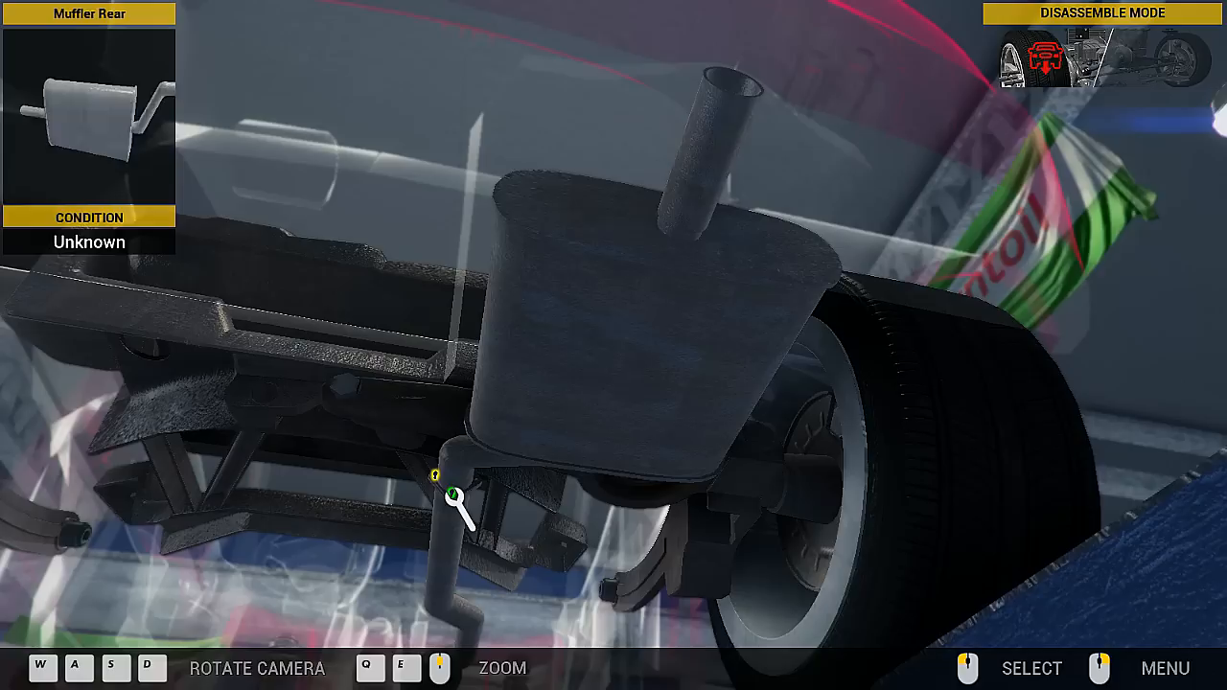
pyautogui.click(454, 496)
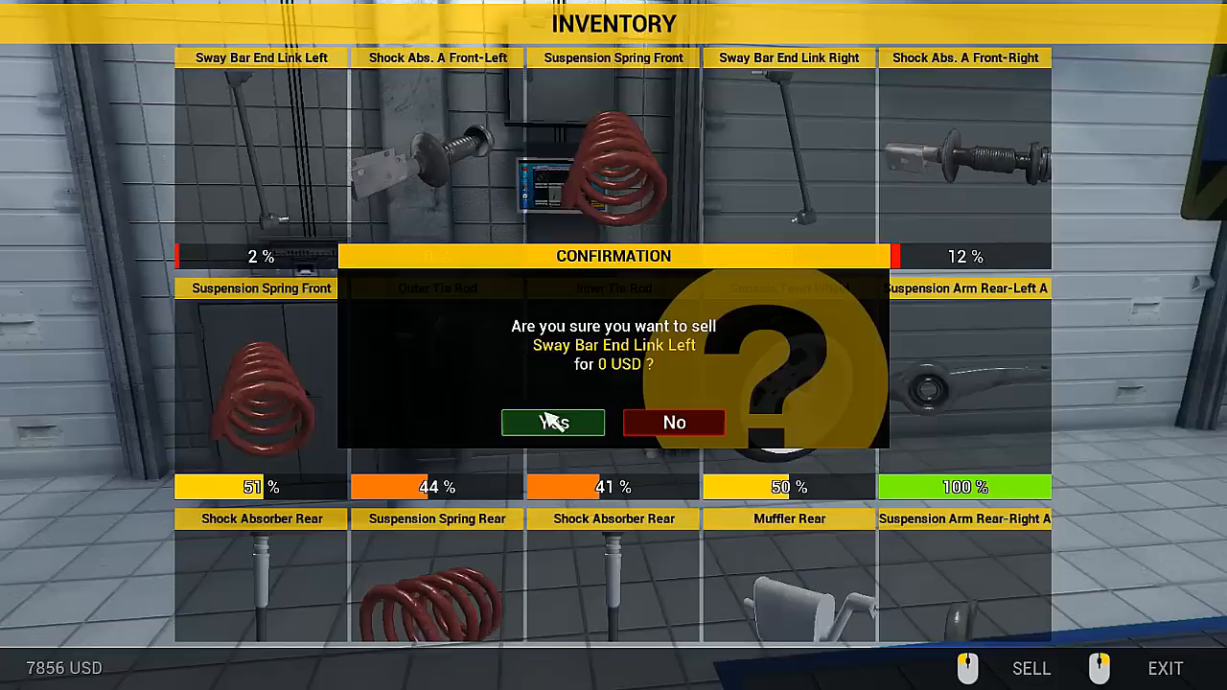
# Sell the sway bar end link, front spring, front-right shock and inner tie rod.
pyautogui.click(552, 422)
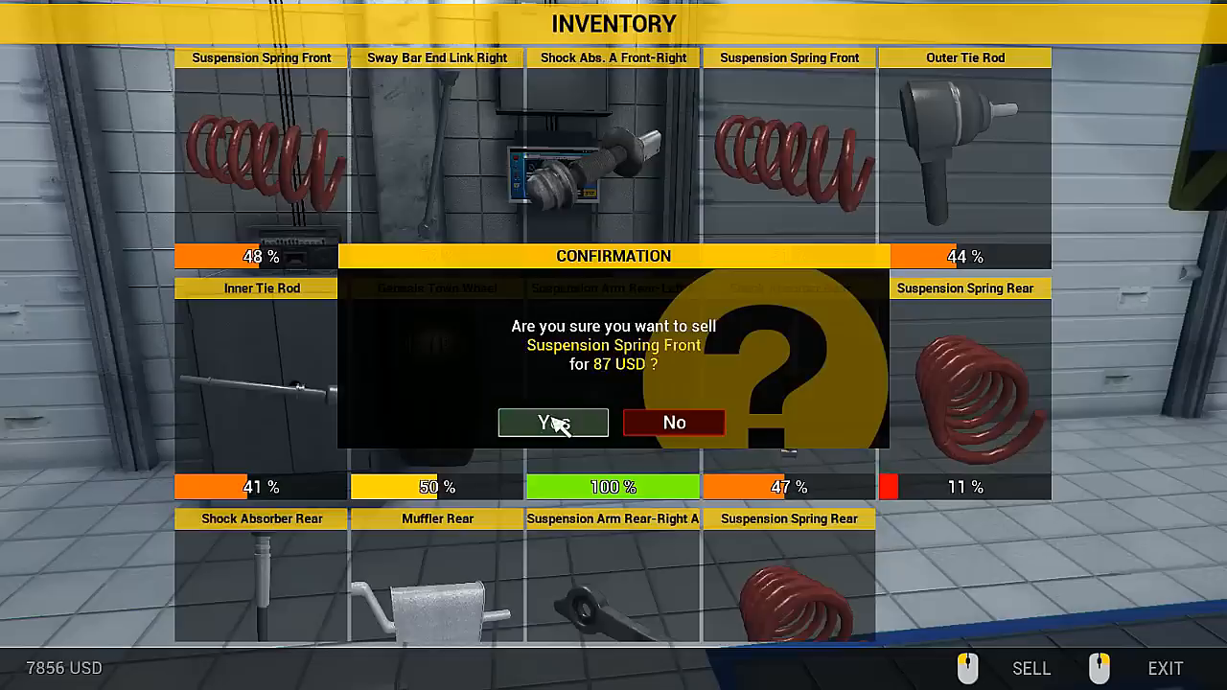
pyautogui.click(553, 423)
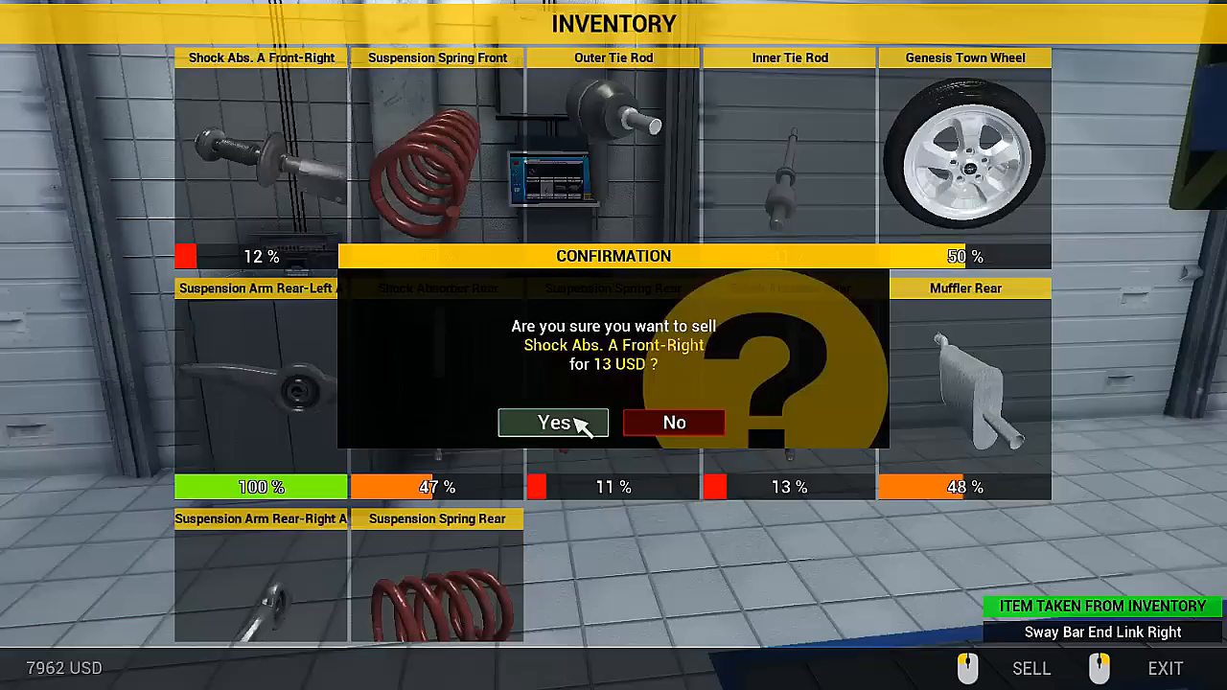
pyautogui.click(552, 423)
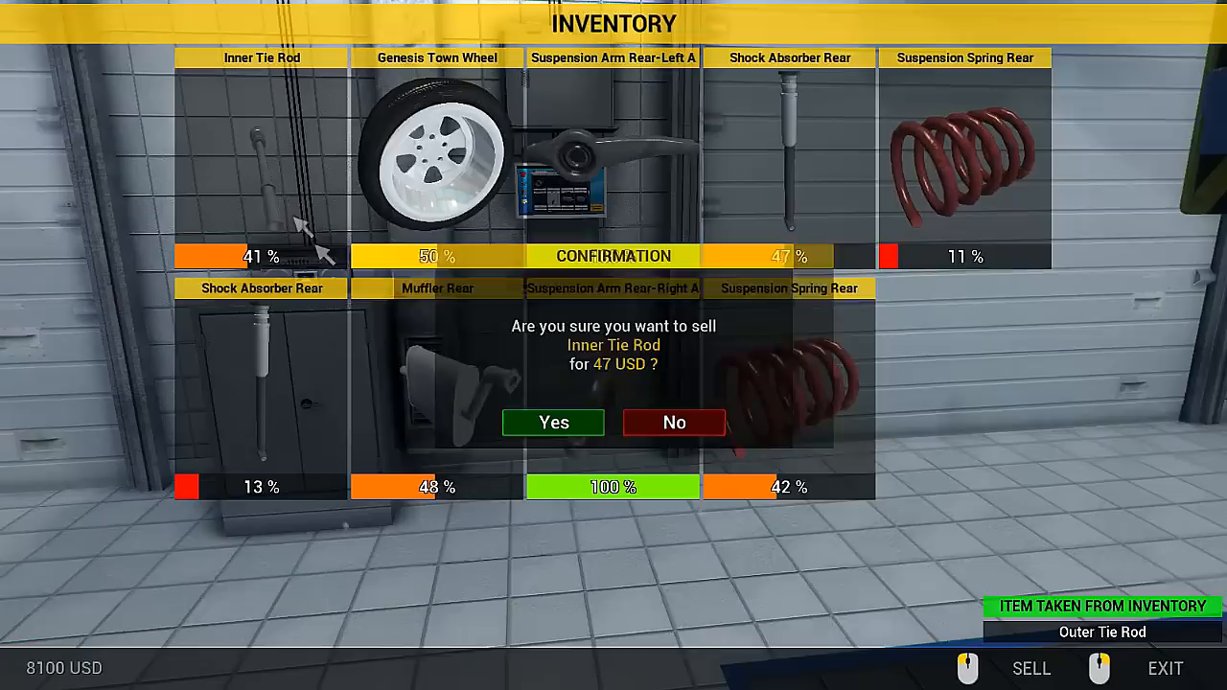
pyautogui.click(553, 421)
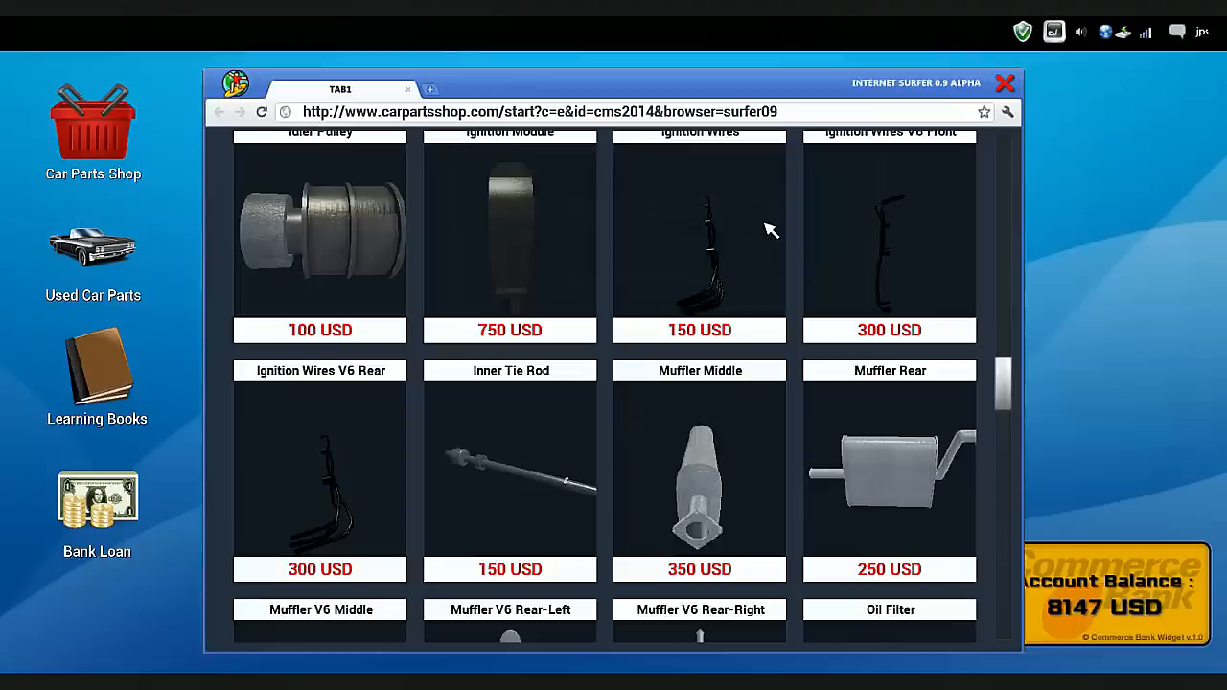
# Scroll carpartsshop.com down toward the Shock Absorber Rear listing.
pyautogui.scroll(-3)
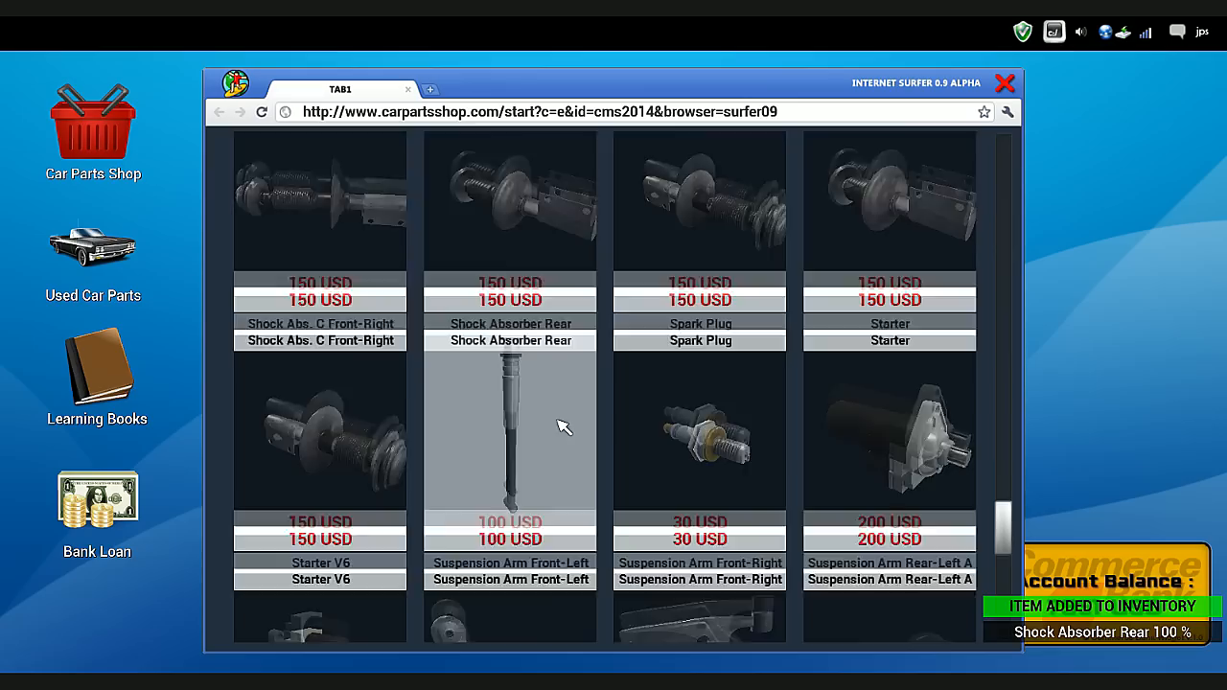
pyautogui.scroll(-3)
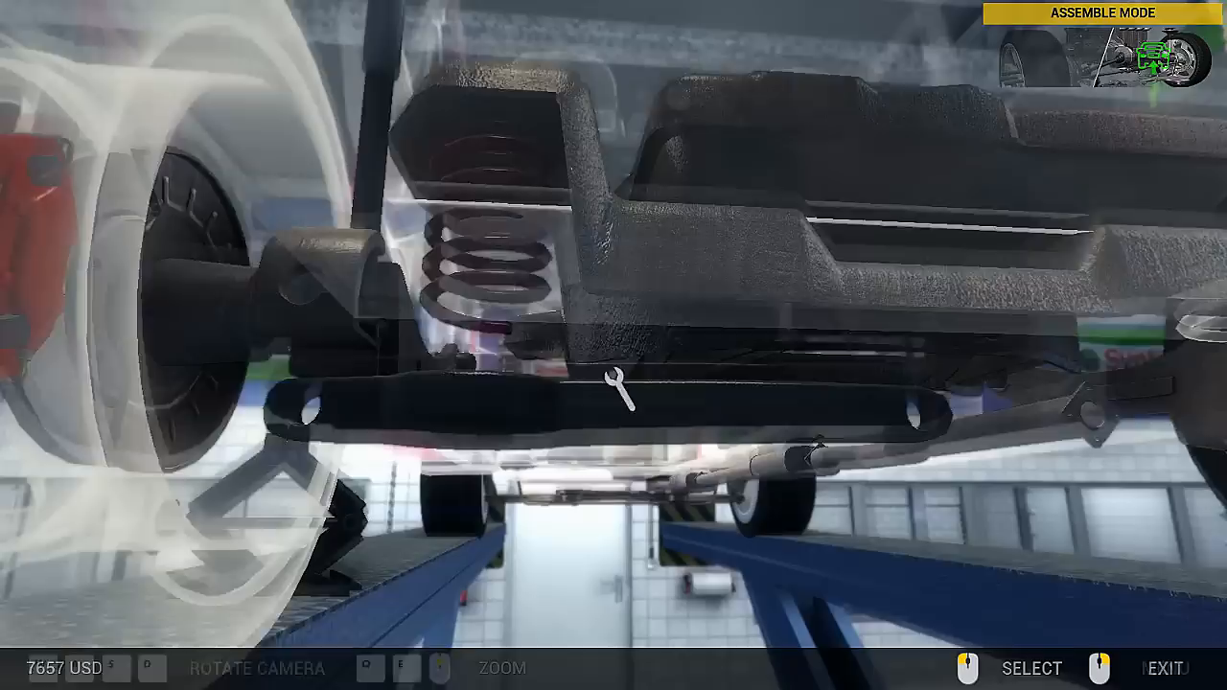
# Install the new rear shock absorber into its slot on the rear suspension.
pyautogui.click(621, 402)
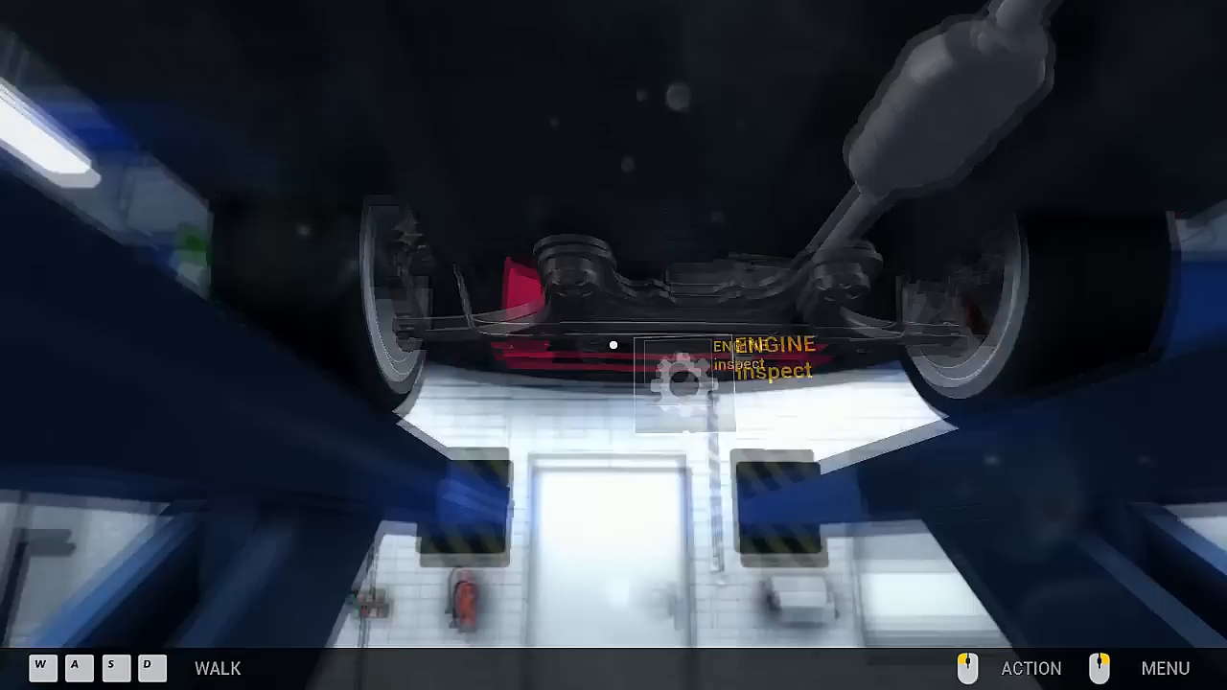
# Inspect the underside and examine the suspension rubber bushing's condition.
pyautogui.click(614, 346)
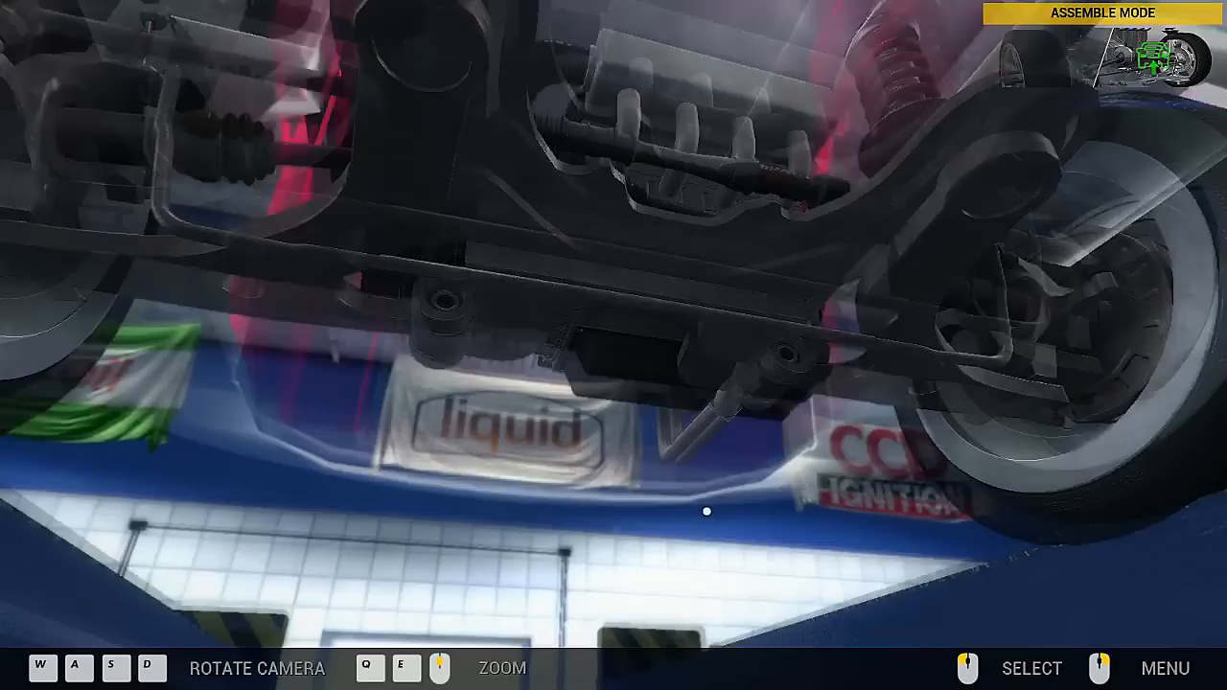
pyautogui.click(708, 511)
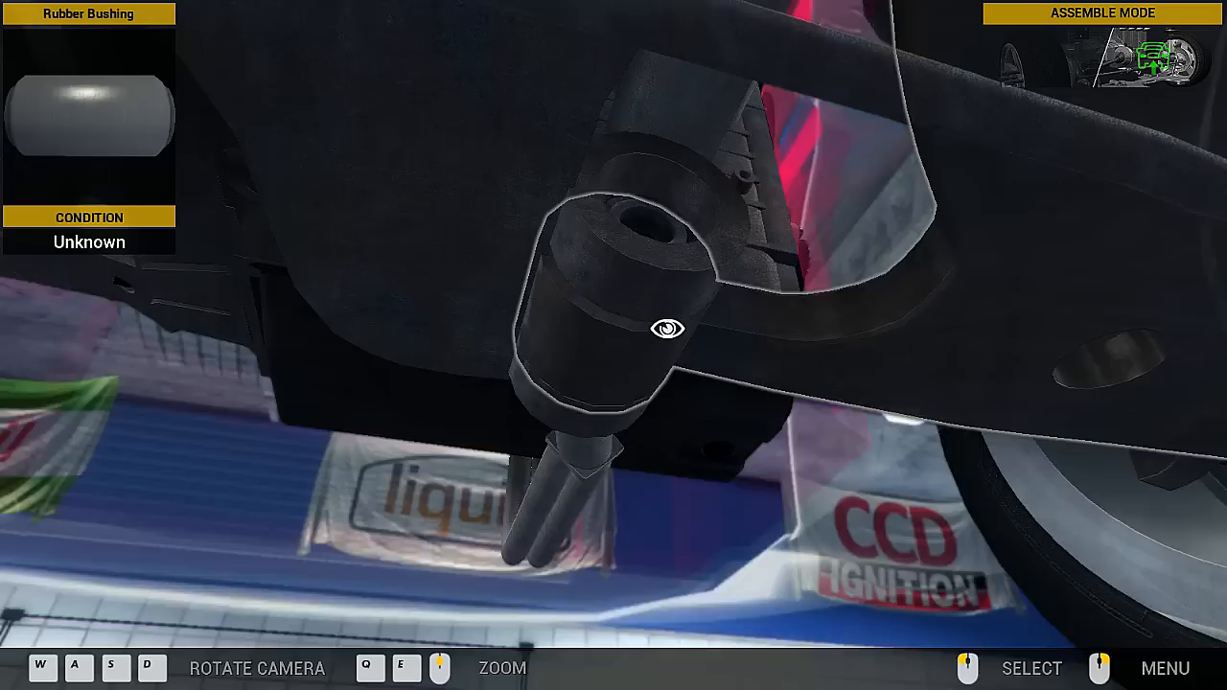
pyautogui.click(665, 329)
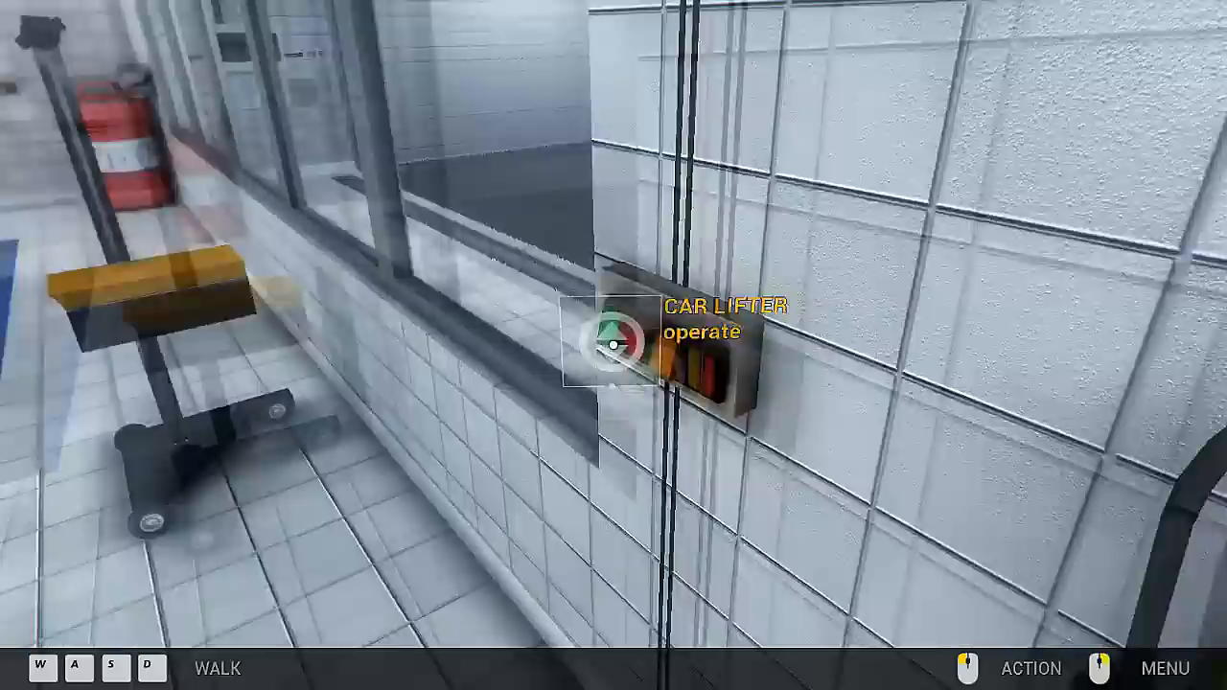
# Use the wall control panel to operate the car lifter.
pyautogui.click(619, 336)
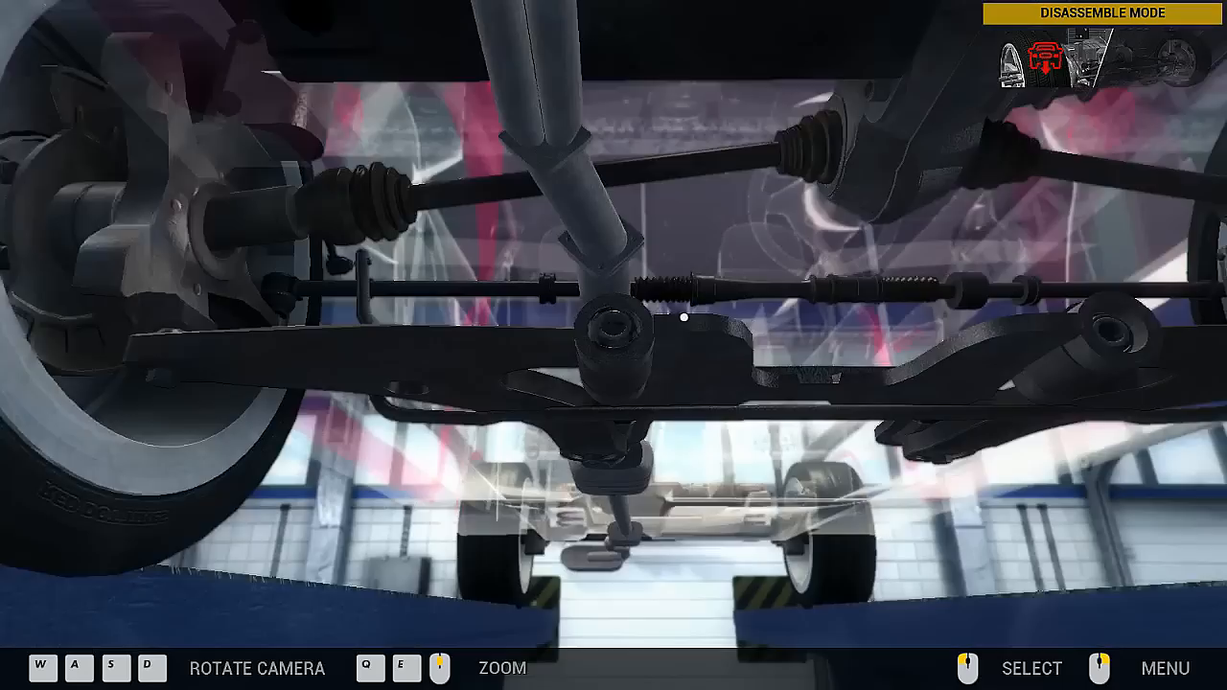
# Inspect the undercarriage in Examine Mode to colour-code the suspension parts by condition.
pyautogui.click(681, 316)
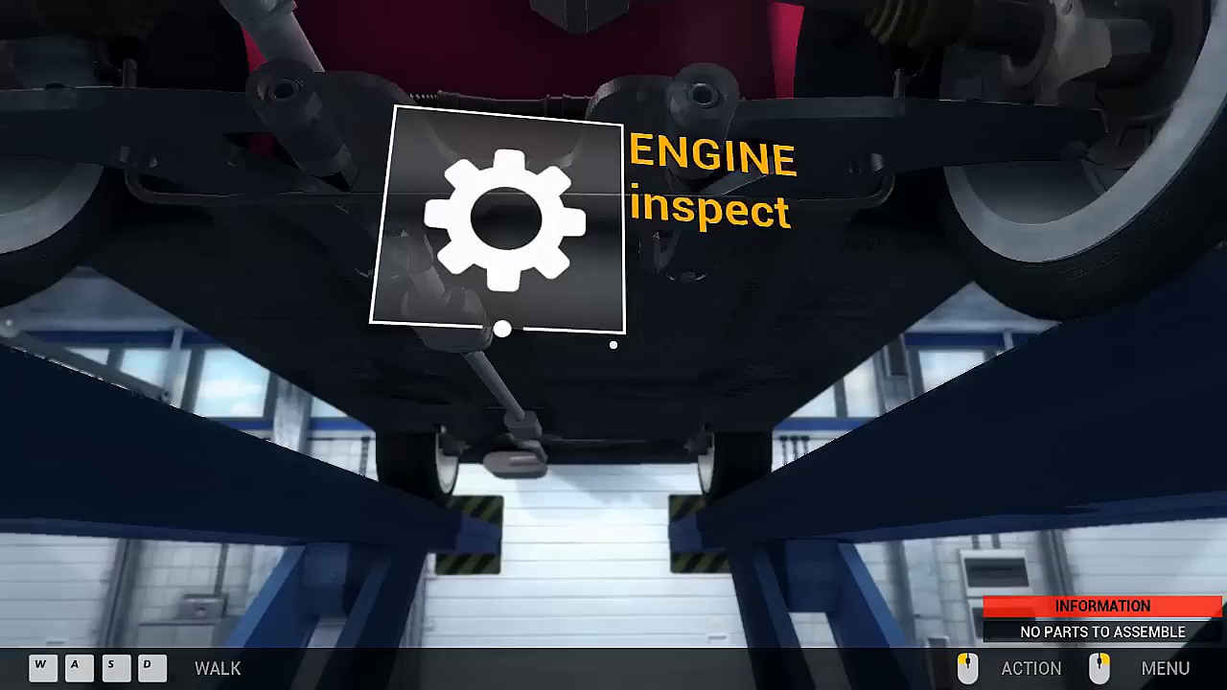
pyautogui.click(504, 221)
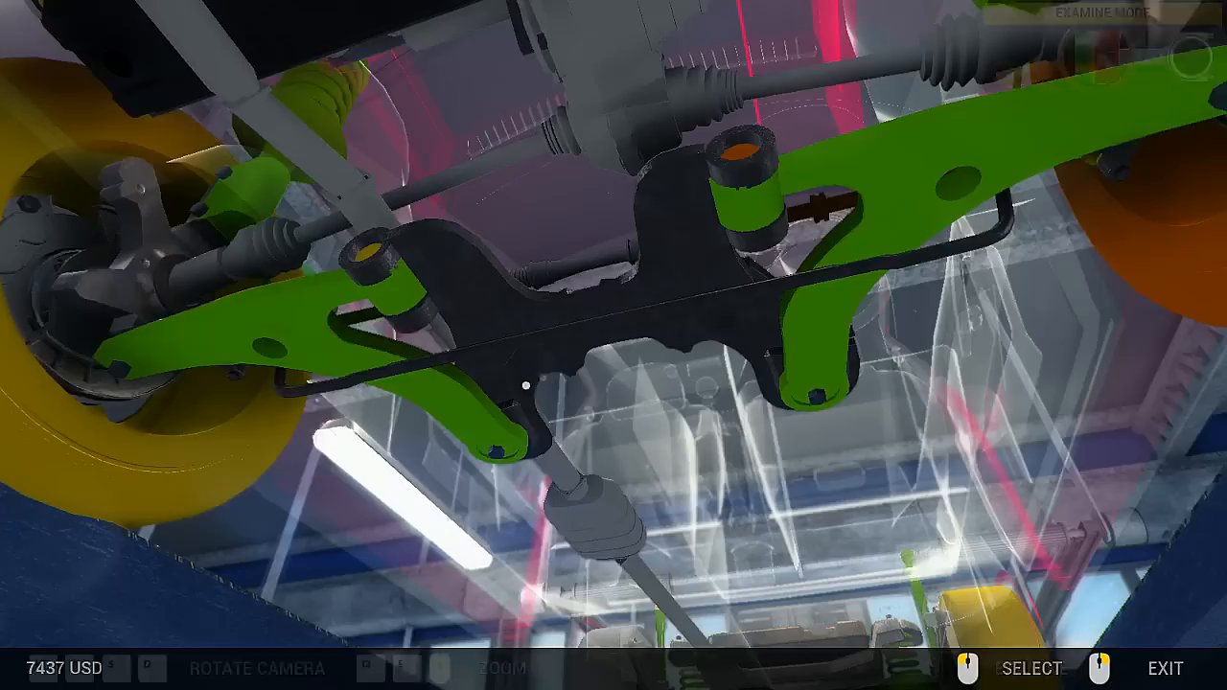